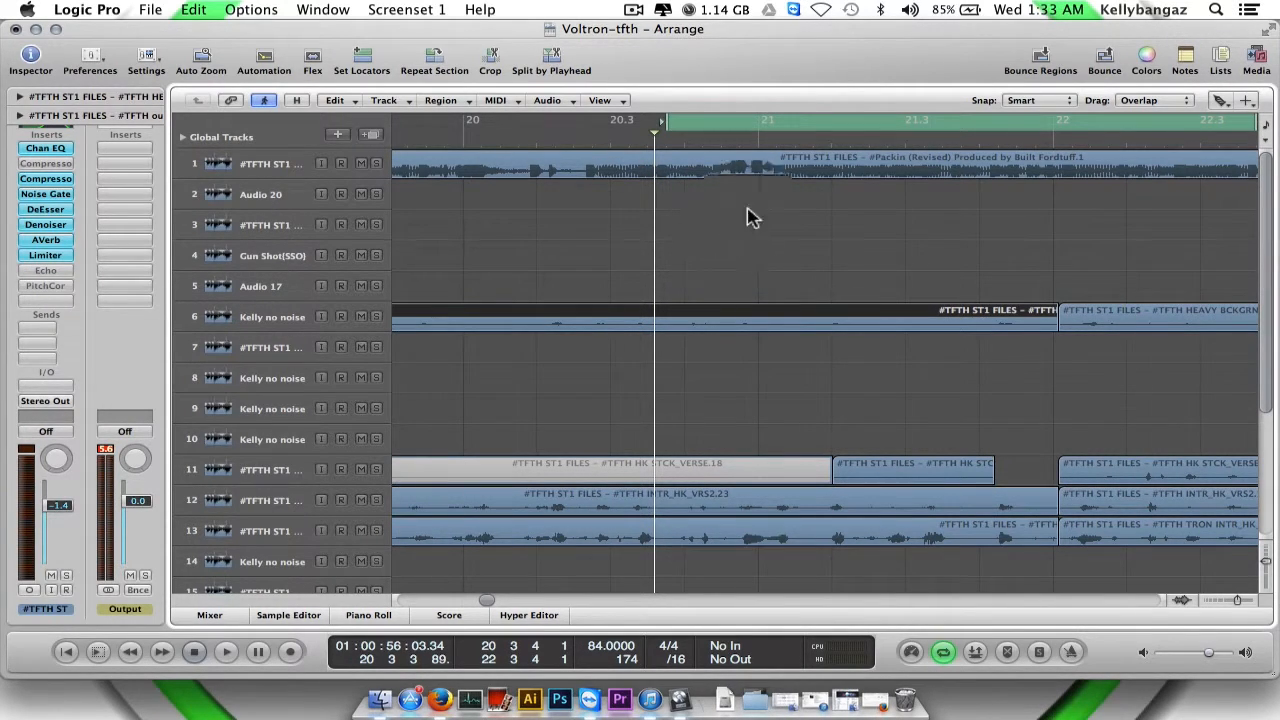
mouse_move(762, 234)
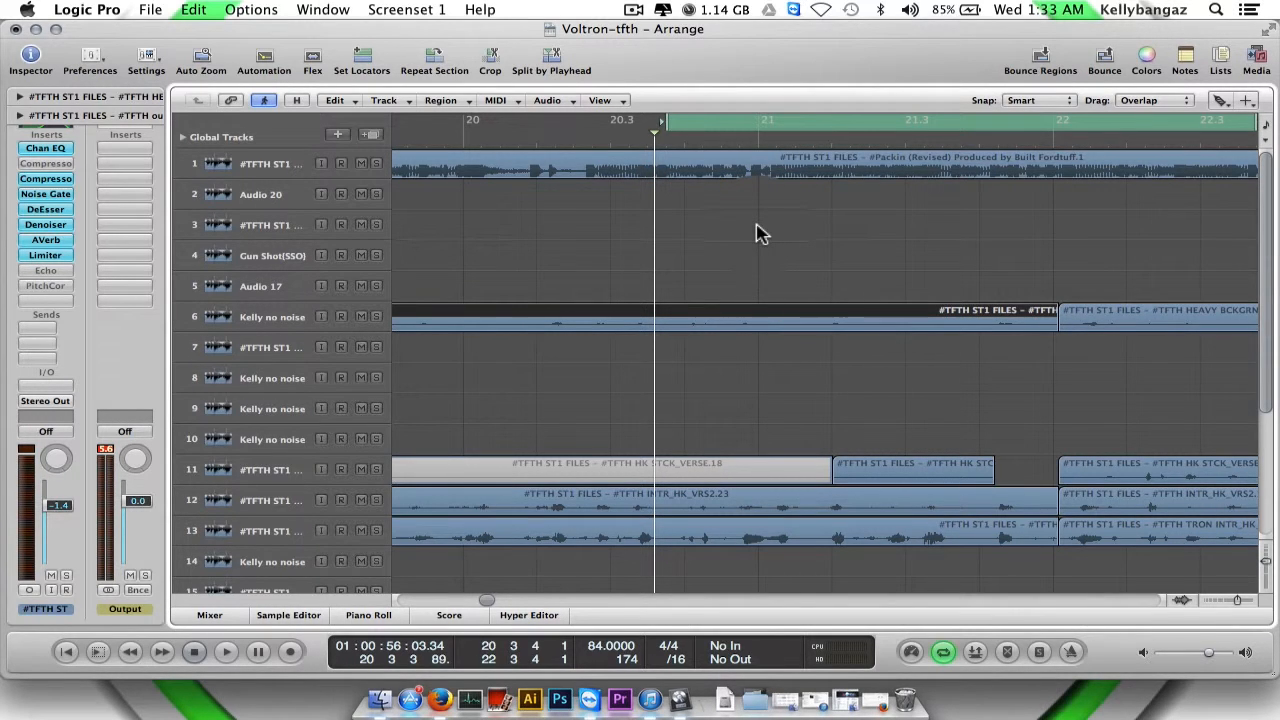
mouse_move(748, 250)
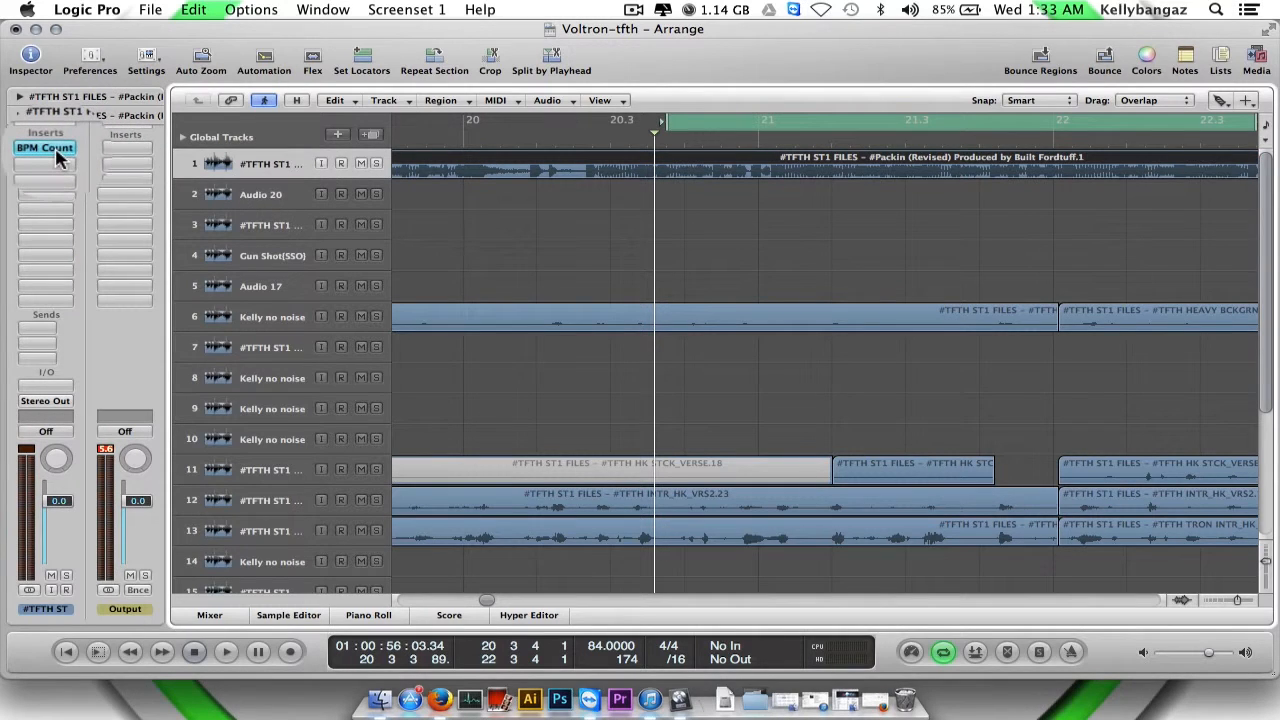
click(44, 148)
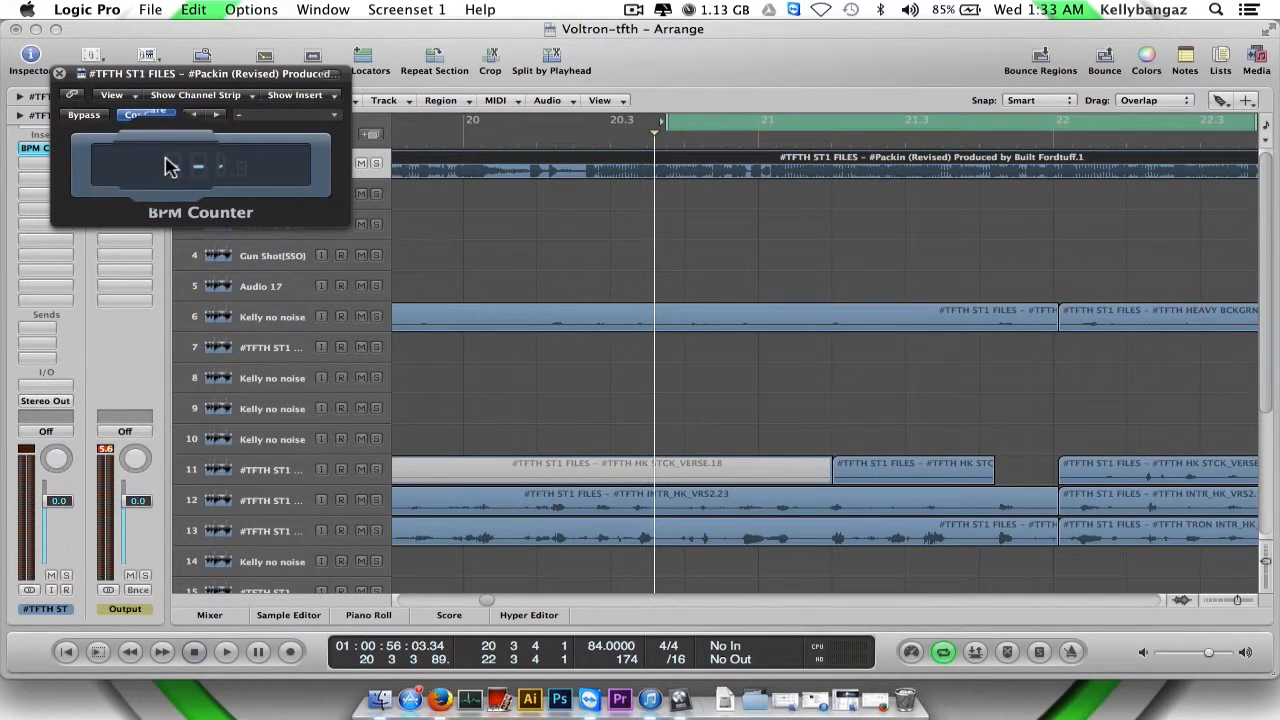
click(224, 652)
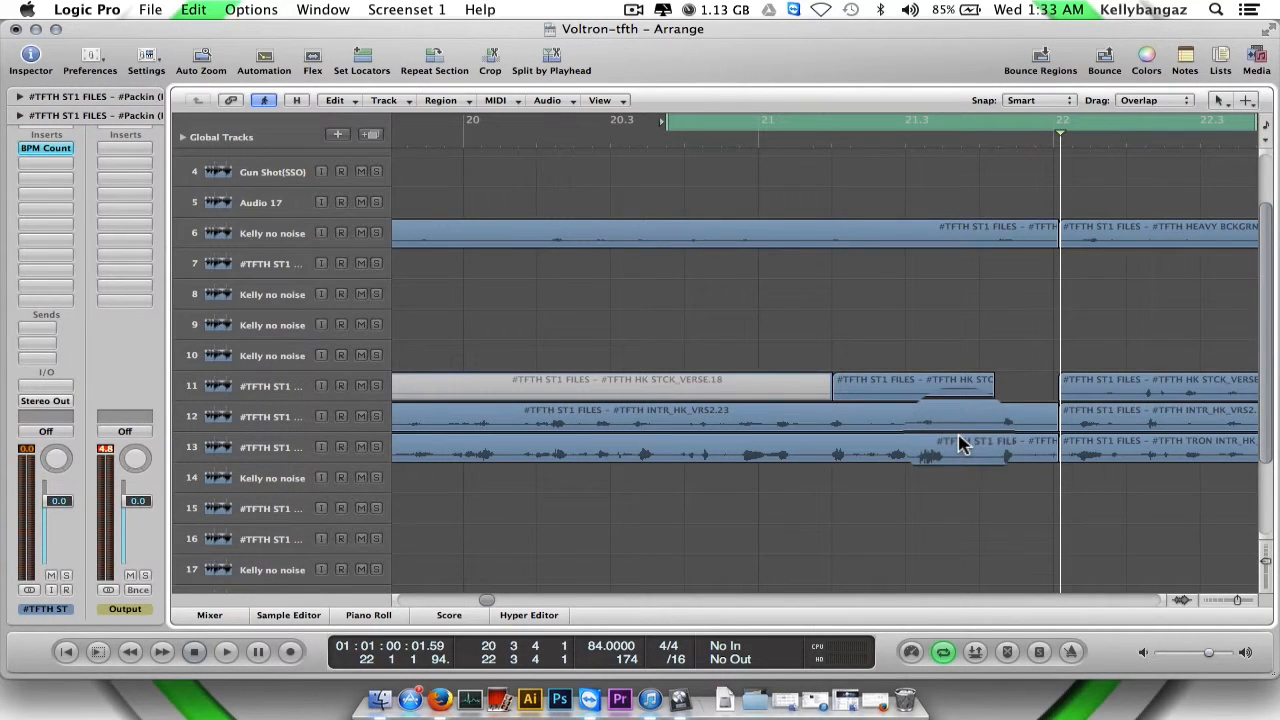
Select the Scissors Tool from the Arrange toolbar's tool list
click(226, 652)
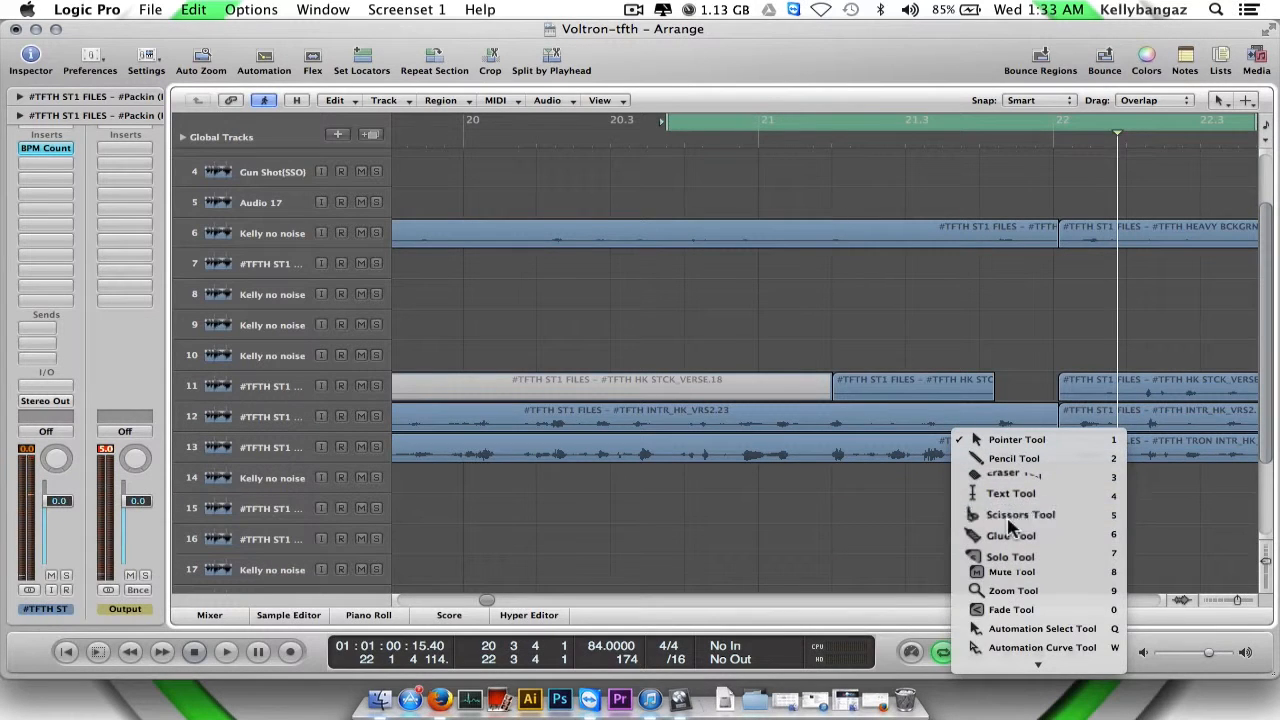
click(1016, 440)
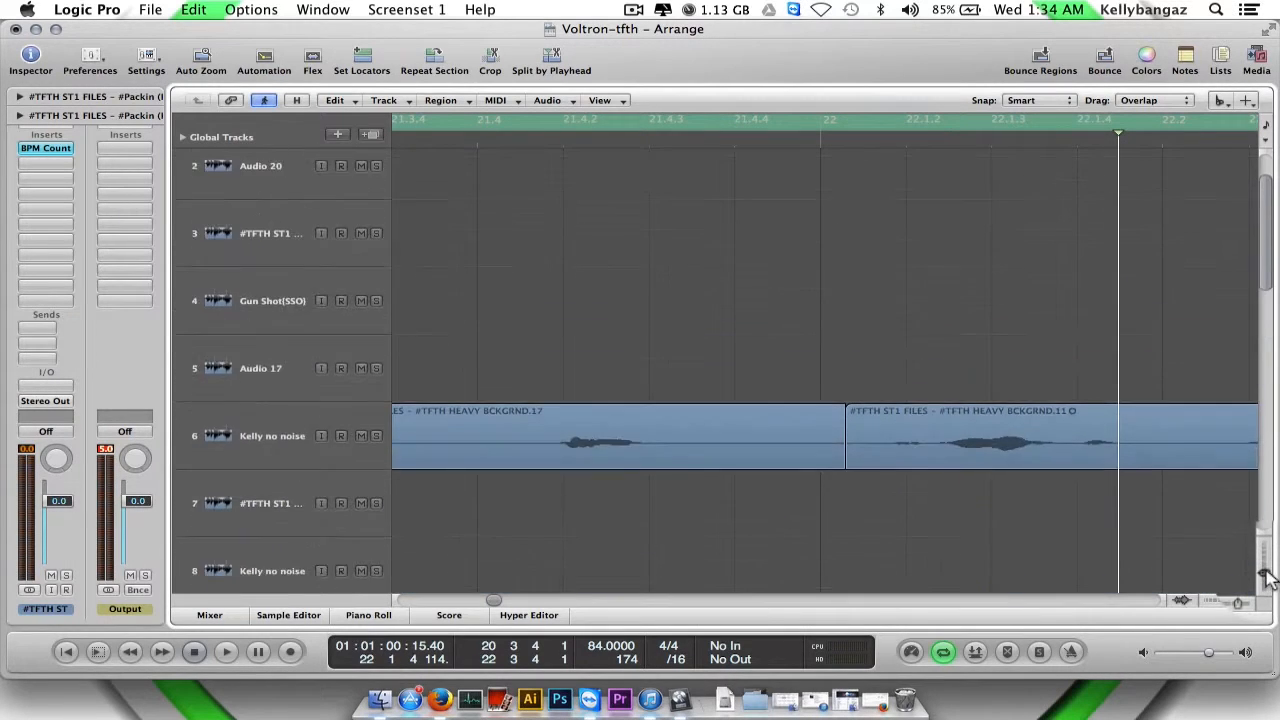
Zoom around bar 22 and split the track 12 and 13 vocal regions at the silent gap
scroll(down, 3)
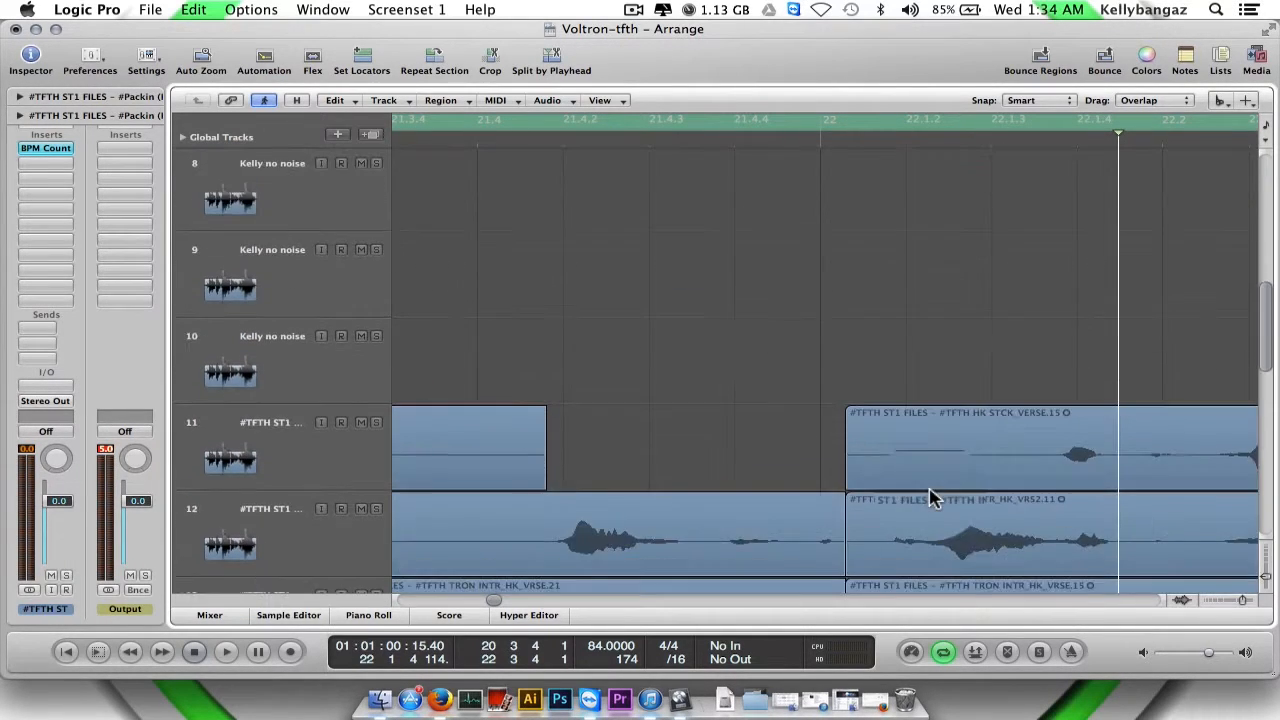
scroll(down, 3)
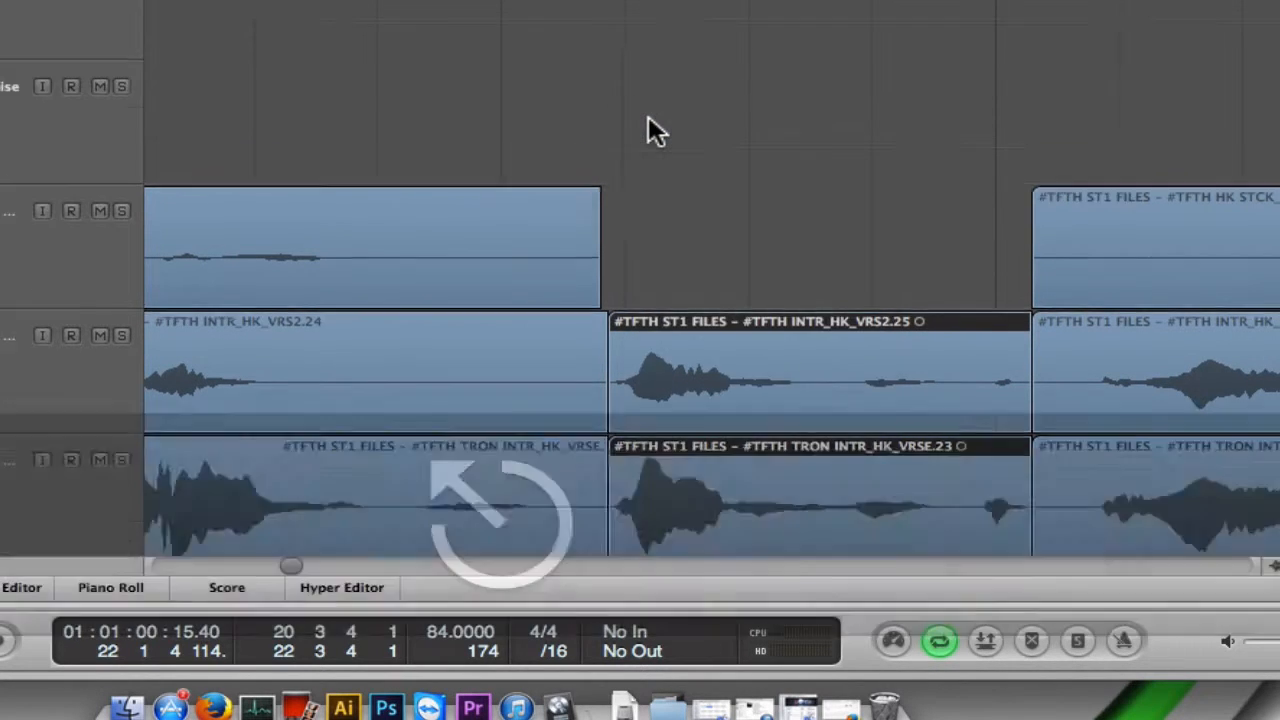
scroll(up, 3)
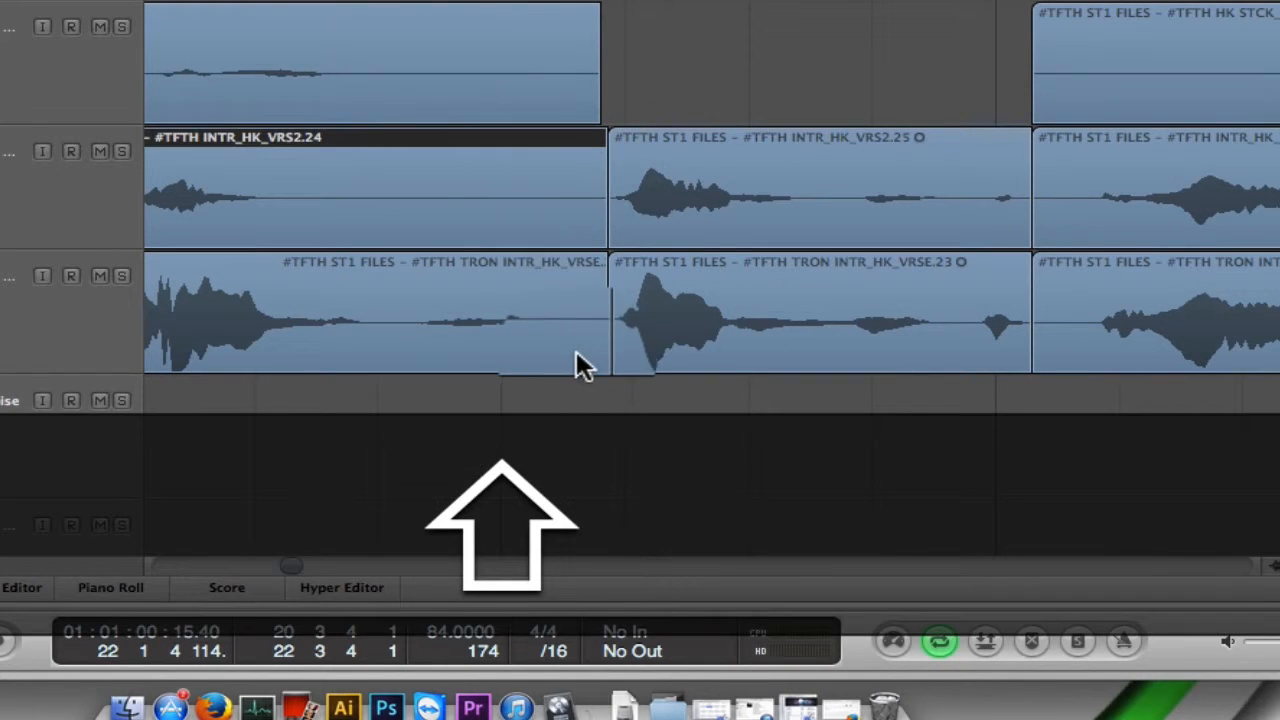
Option-drag the chopped piece into repeated stutter copies near bar 21 and audition the result
drag(616, 356, 550, 356)
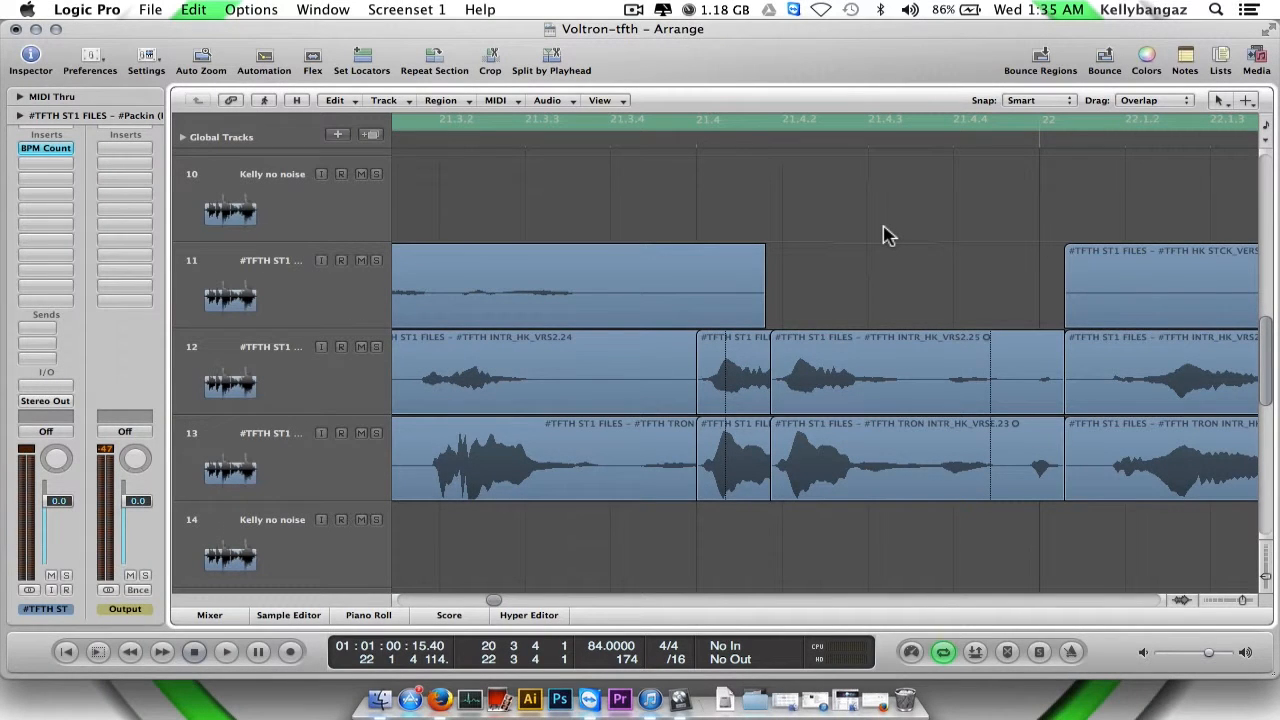
click(224, 652)
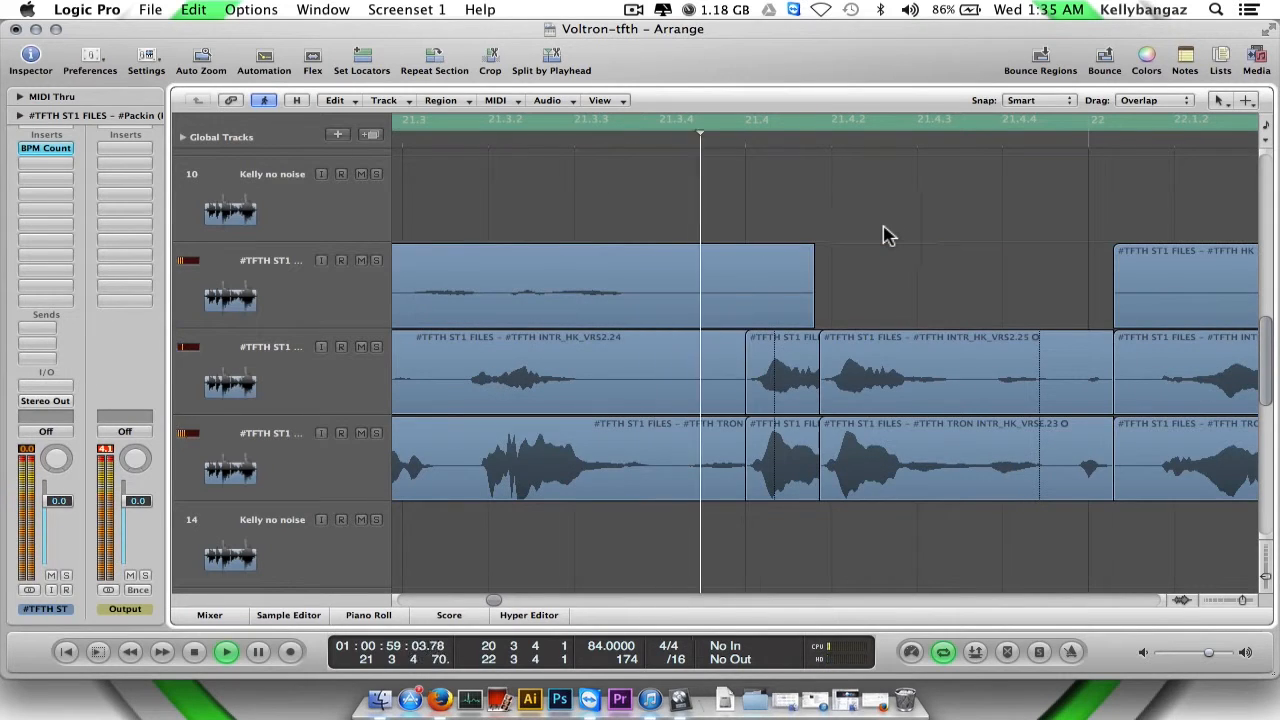
click(226, 652)
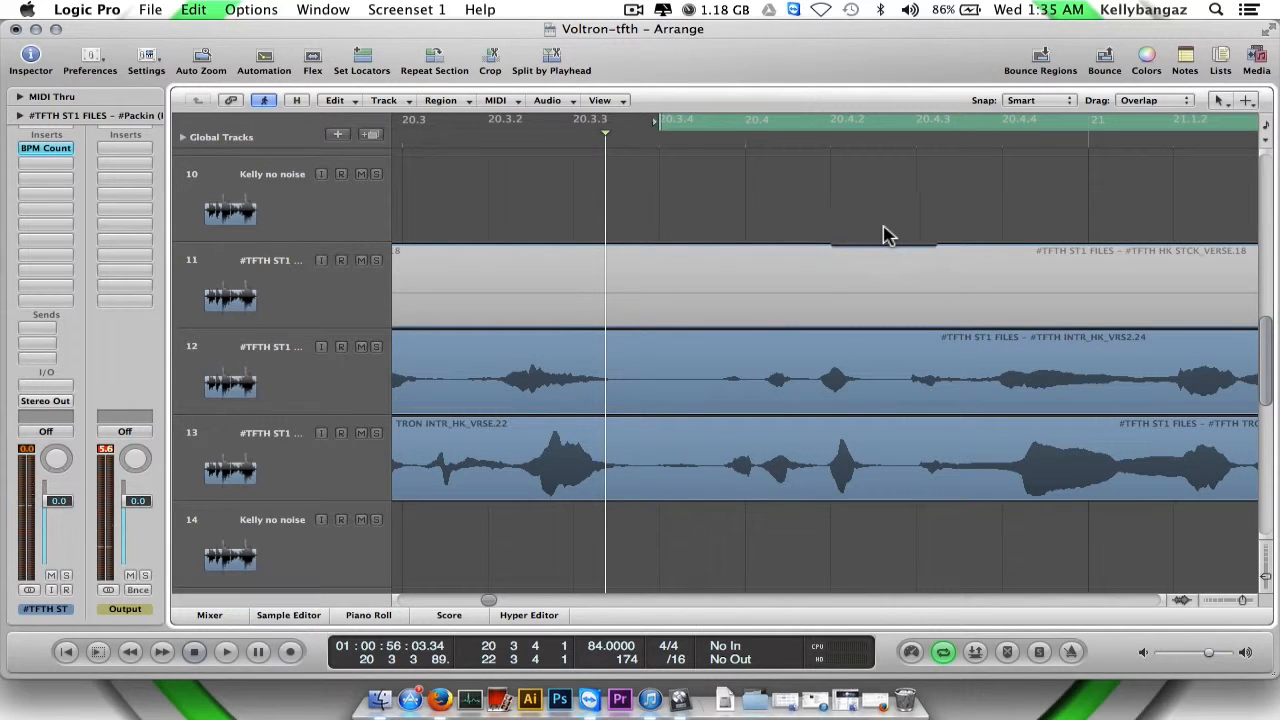
scroll(up, 3)
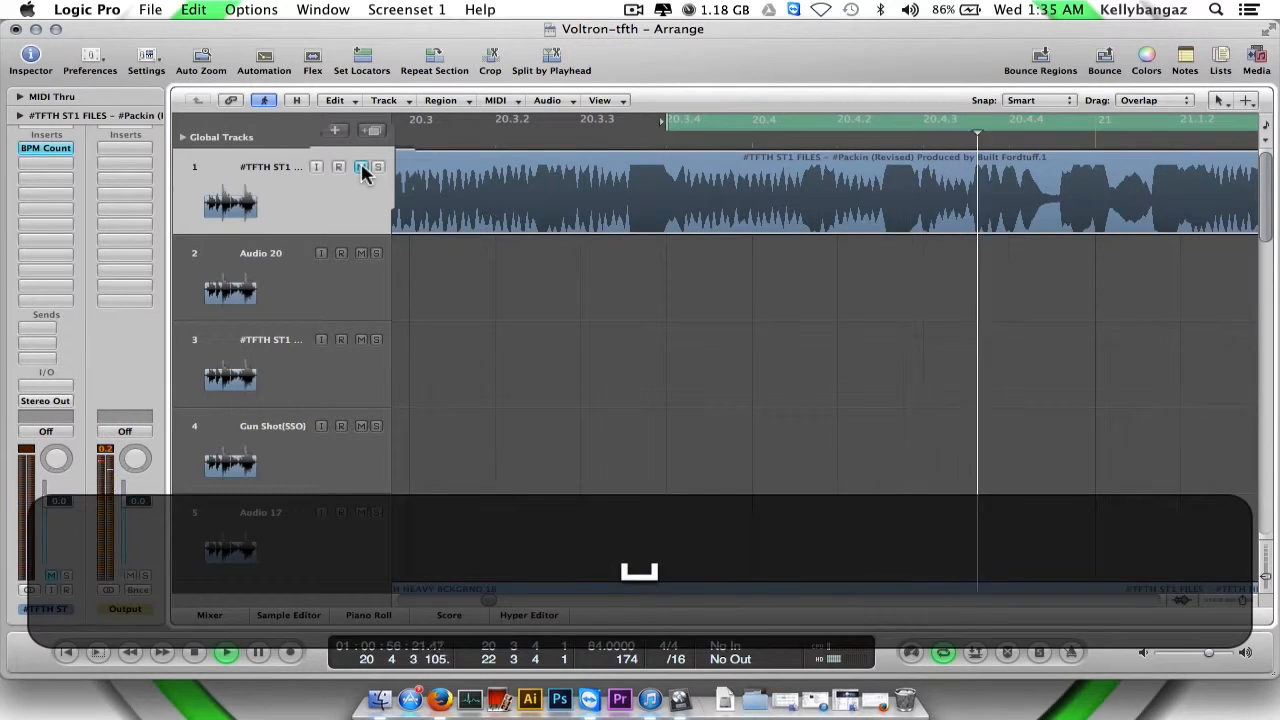
click(224, 652)
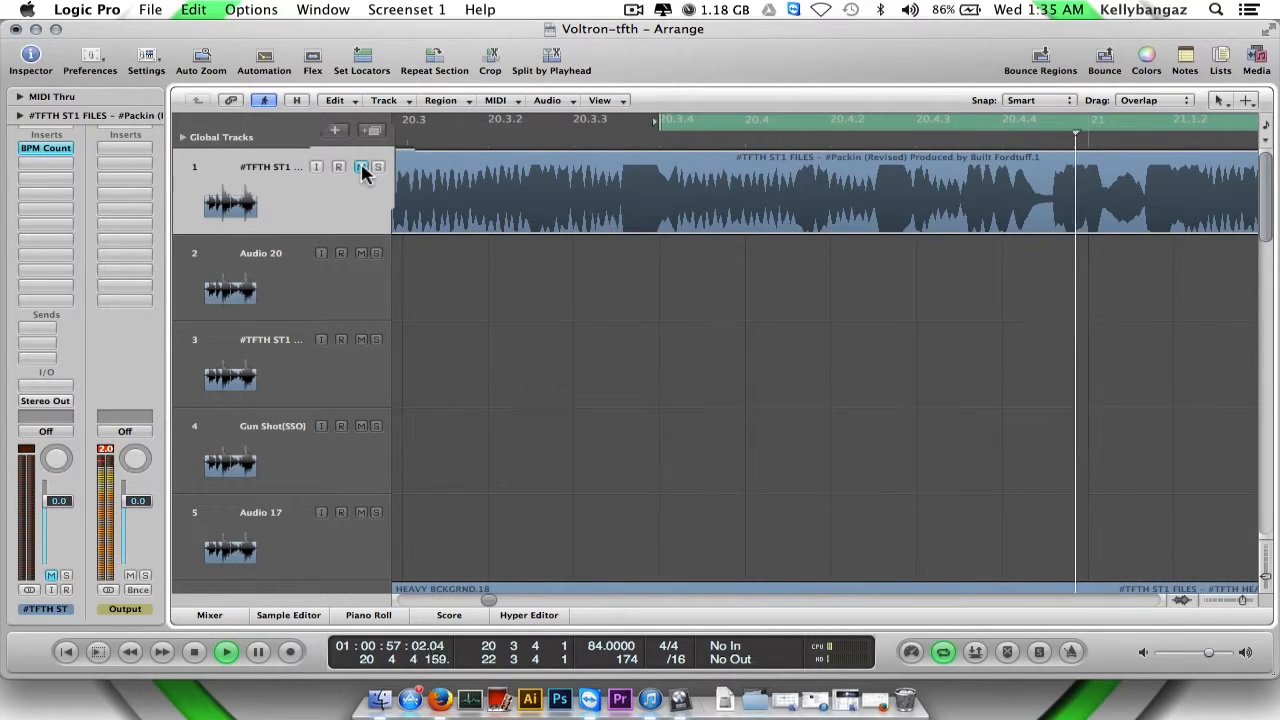
click(226, 652)
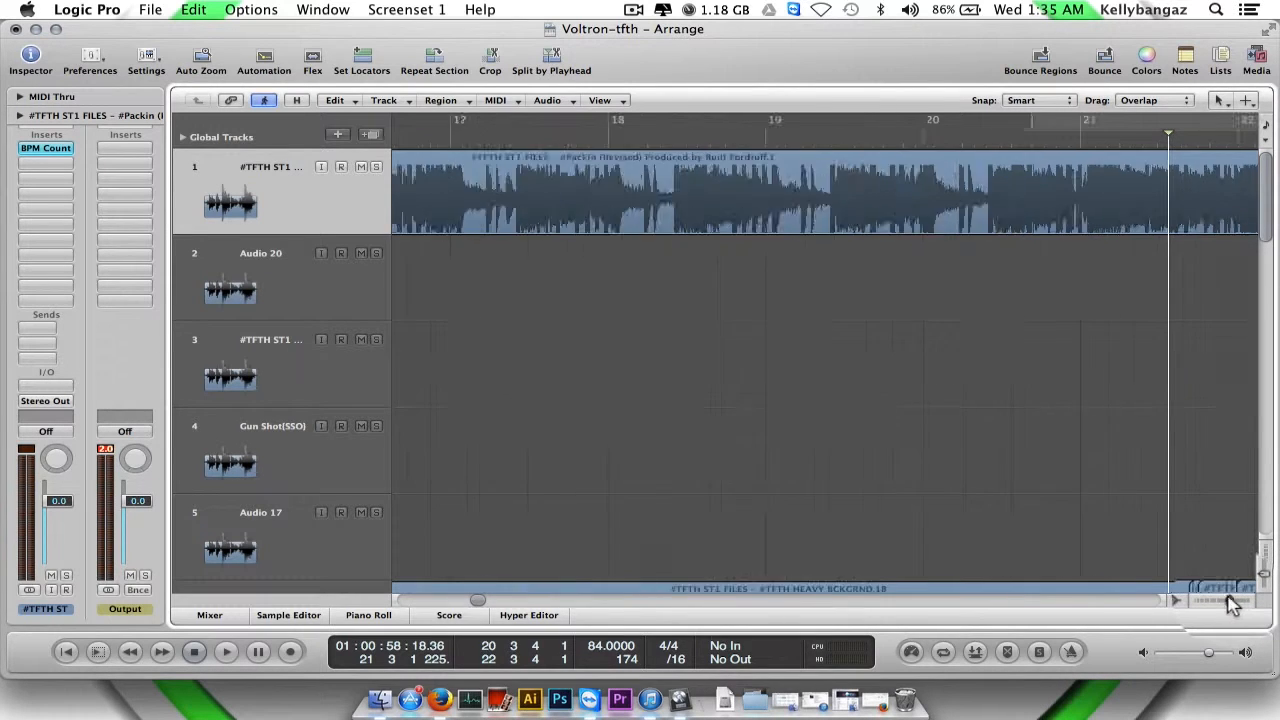
scroll(right, 3)
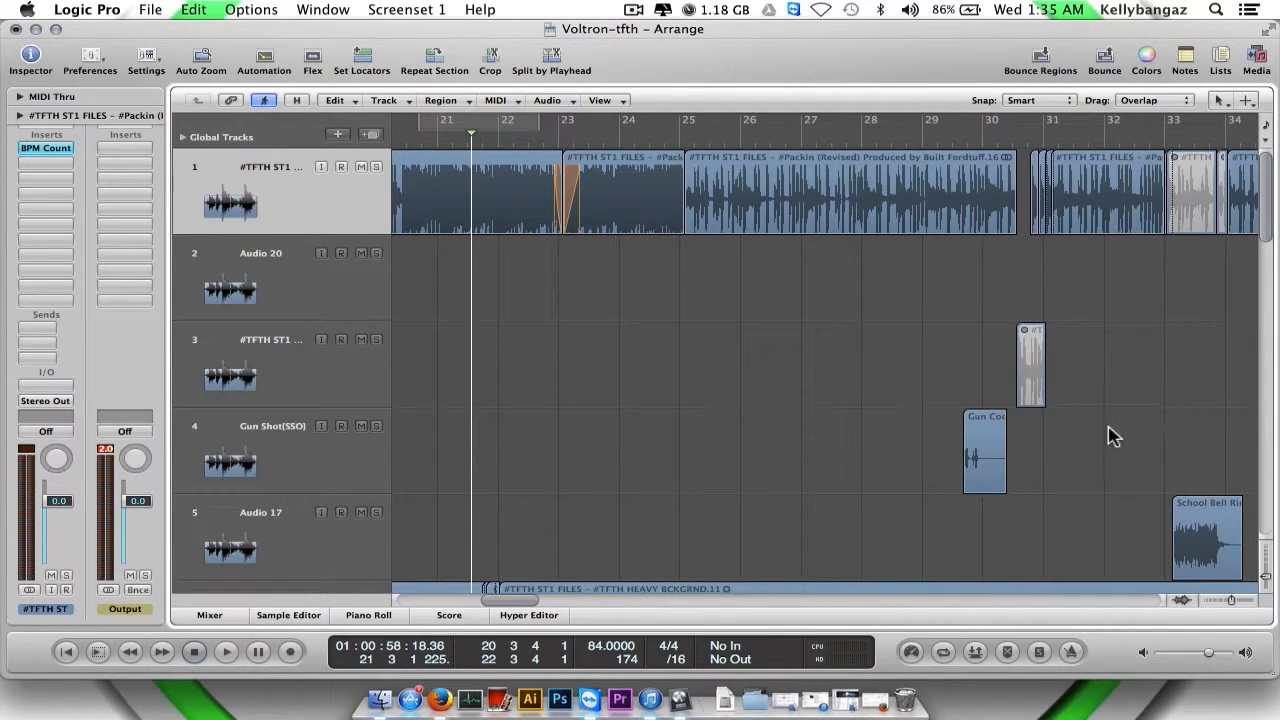
click(988, 136)
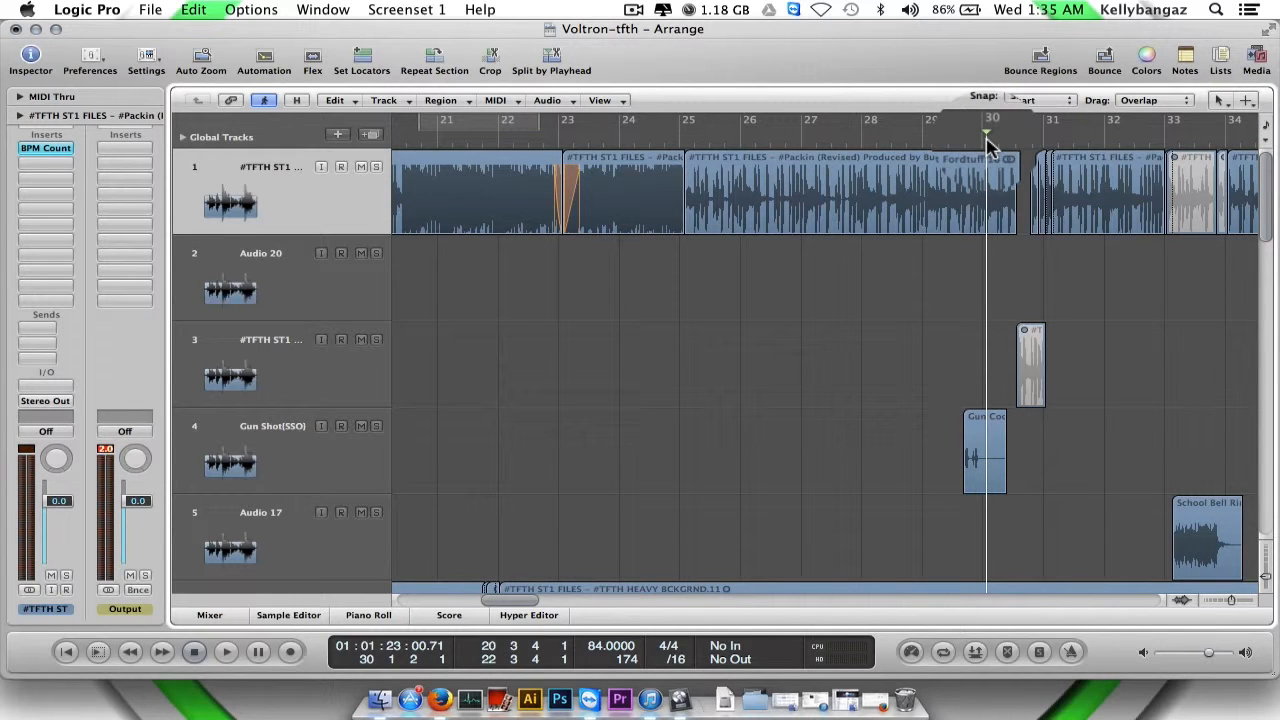
click(224, 652)
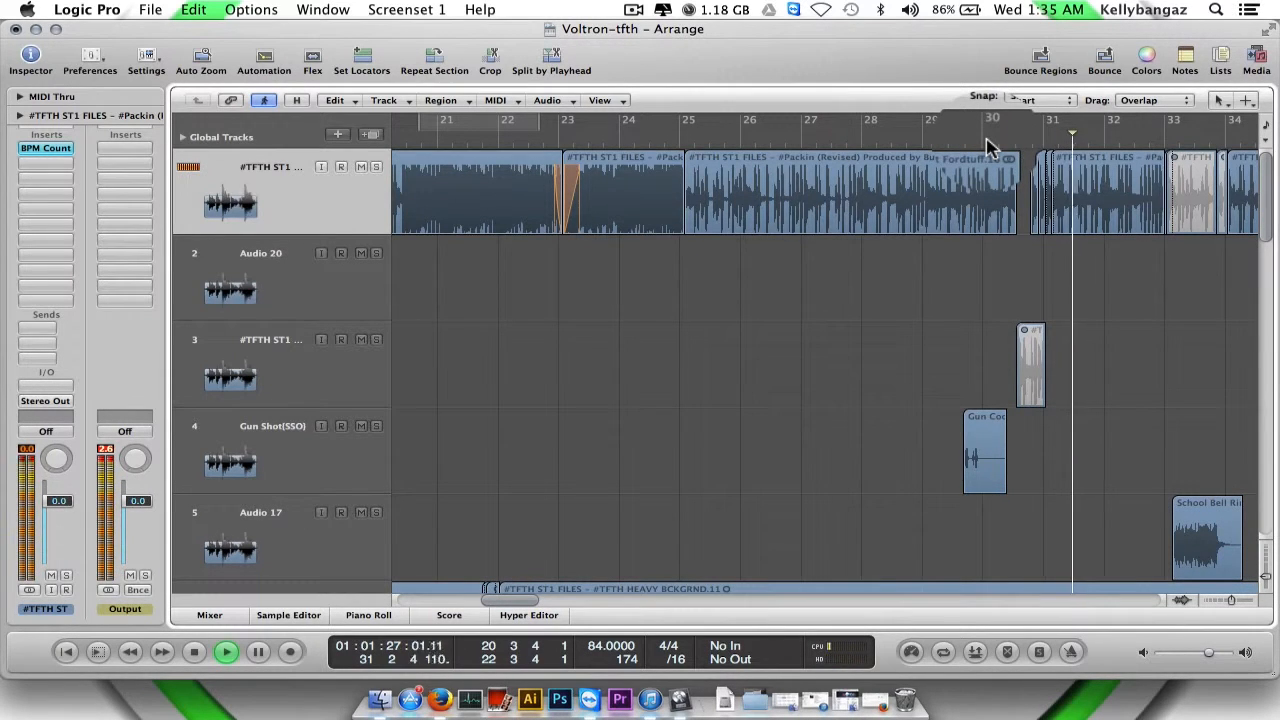
click(226, 652)
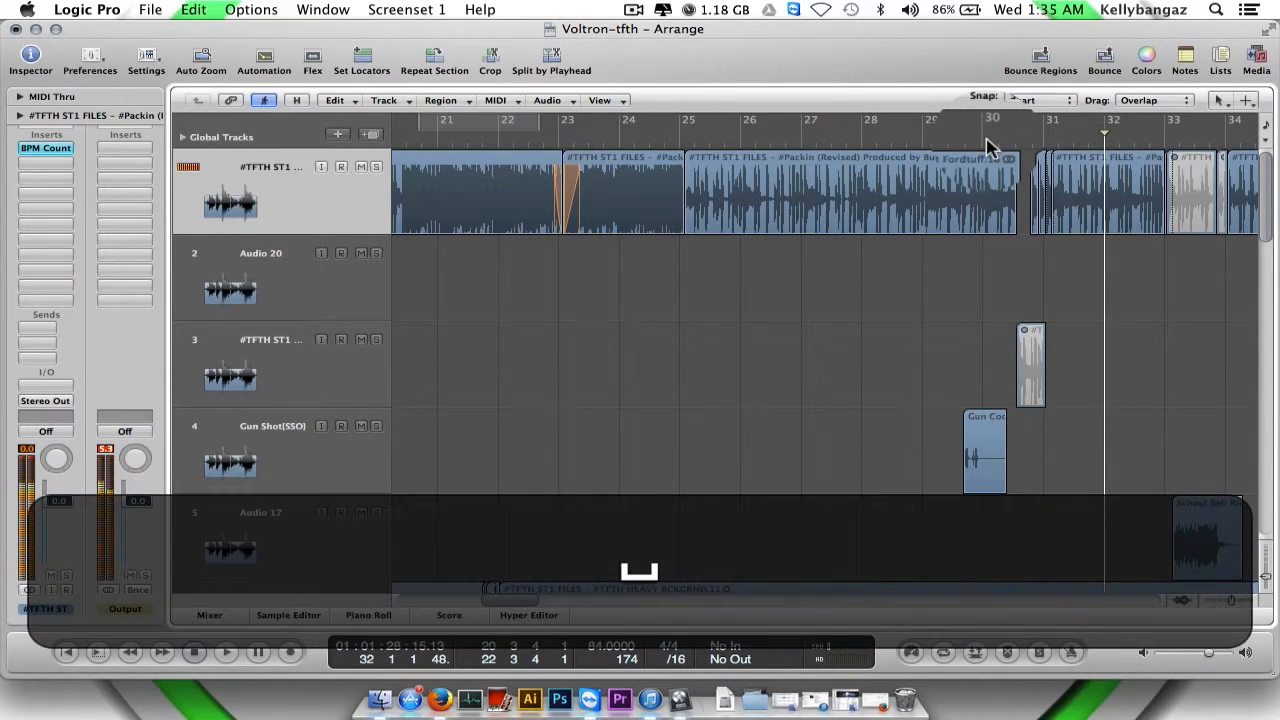